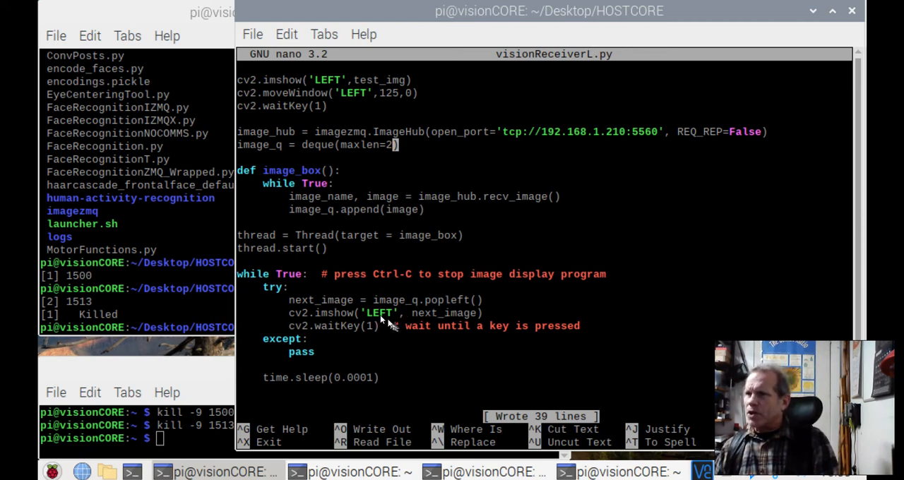
{"action": "mouse_move", "coordinate": [384, 326]}
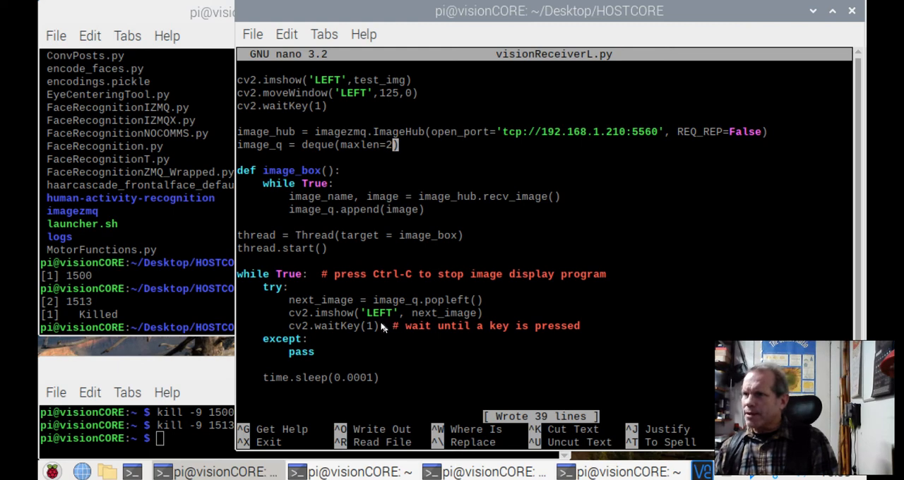
{"action": "mouse_move", "coordinate": [361, 316]}
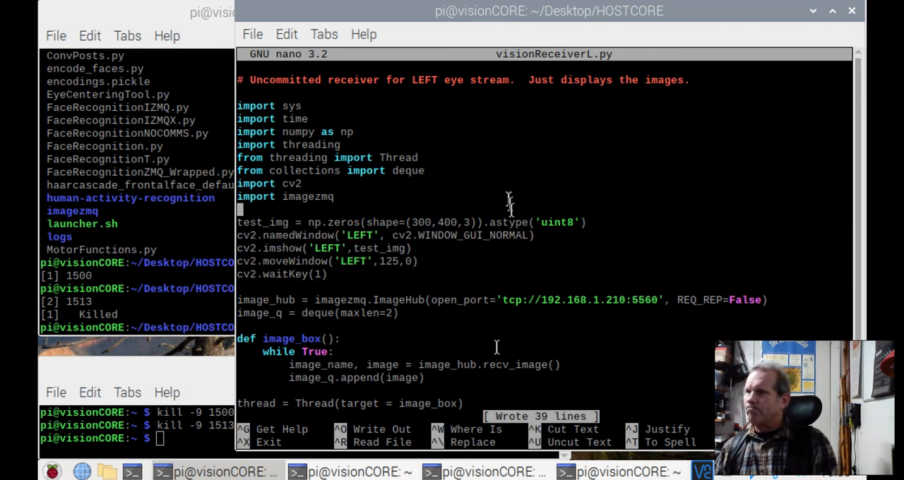
Review the script and retype the image queue maxlen as 2, leaving it unchanged
{"action": "scroll", "scroll_direction": "down", "scroll_amount": 3}
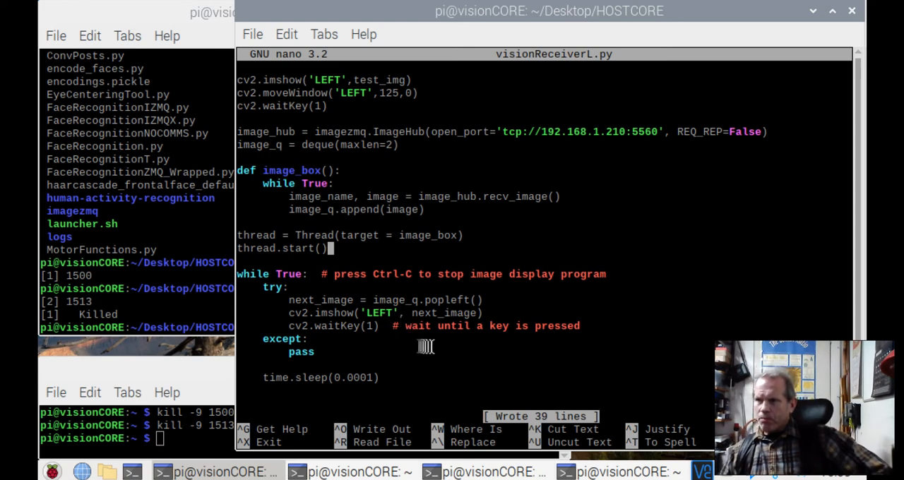
{"action": "mouse_move", "coordinate": [432, 358]}
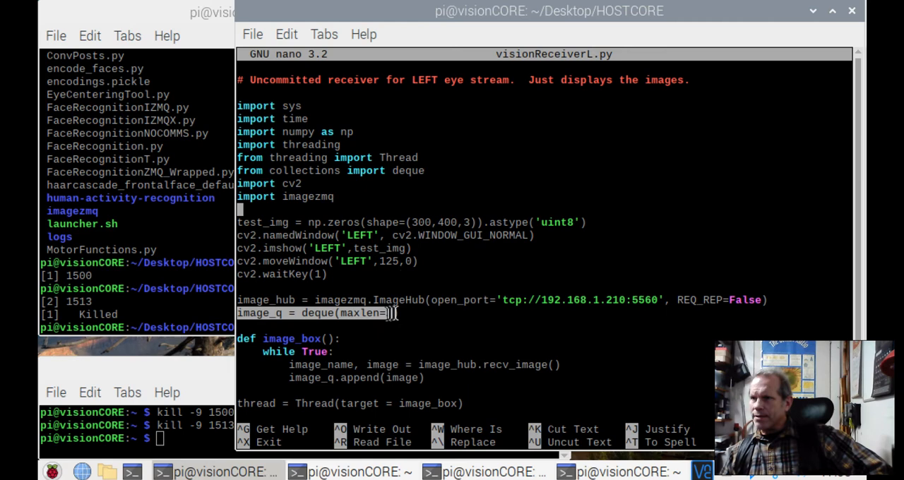
{"action": "type", "text": "2)"}
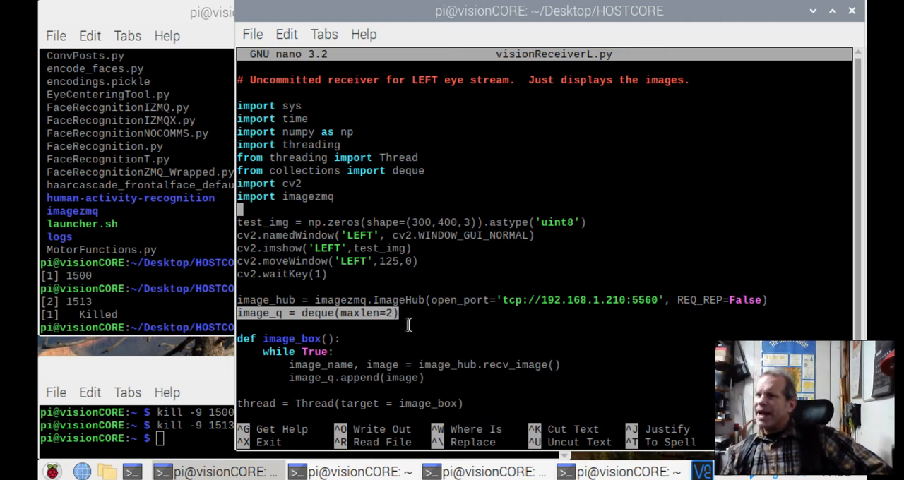
{"action": "mouse_move", "coordinate": [420, 336]}
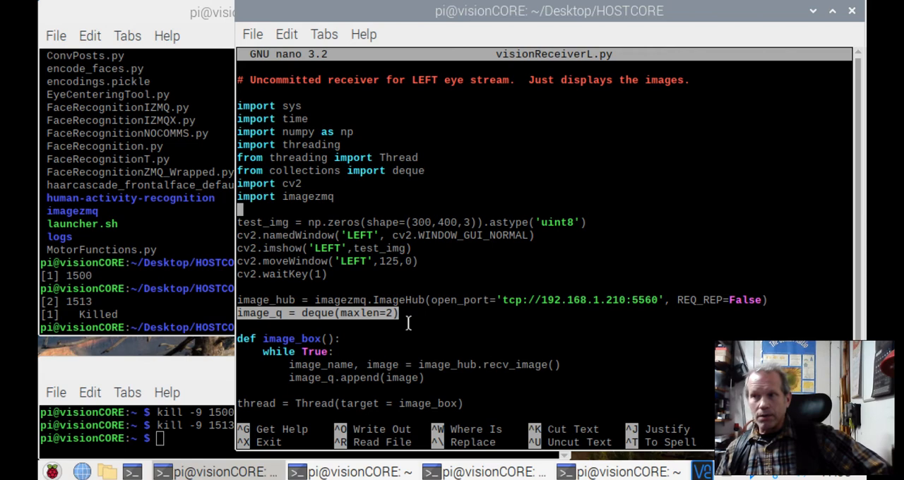
{"action": "mouse_move", "coordinate": [413, 333]}
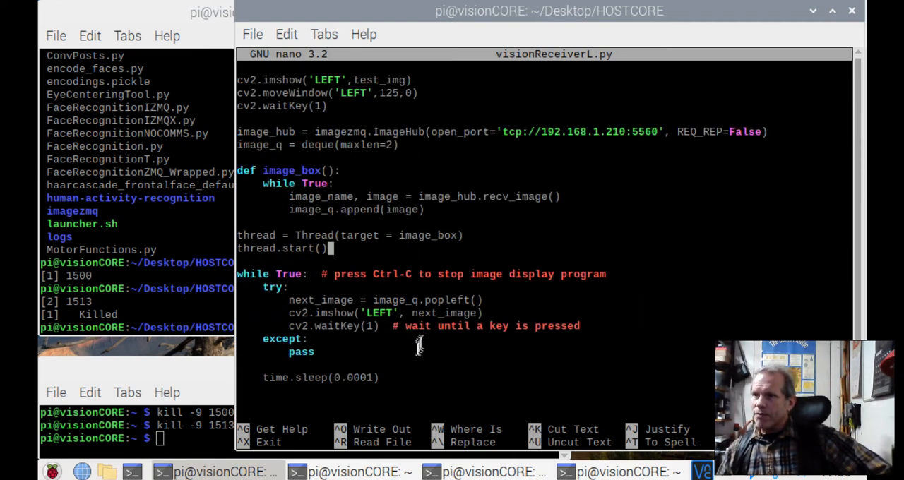
{"action": "mouse_move", "coordinate": [161, 300]}
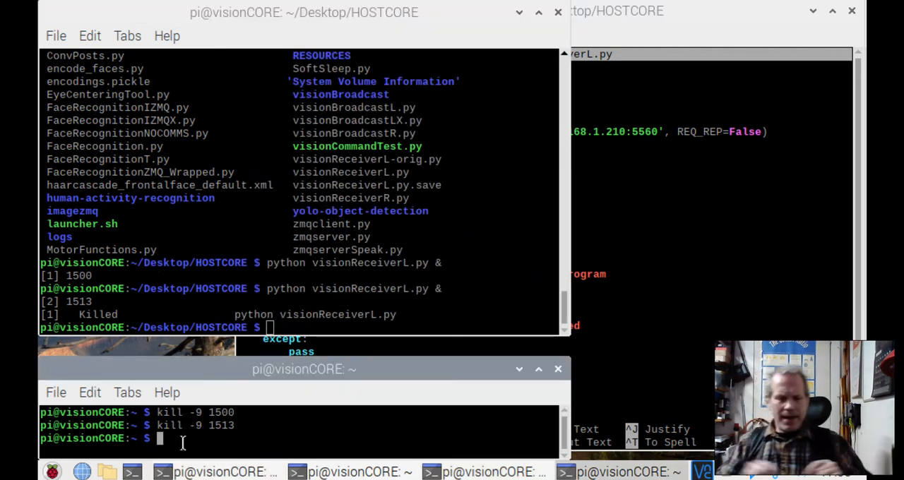
Kill the background receiver process 1547 with kill -9
{"action": "type", "text": "kill -9 1547"}
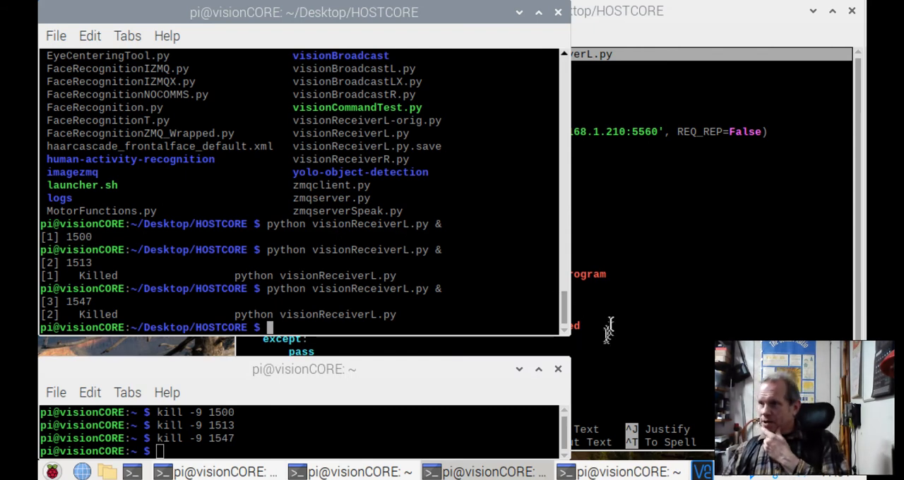
{"action": "mouse_move", "coordinate": [613, 339]}
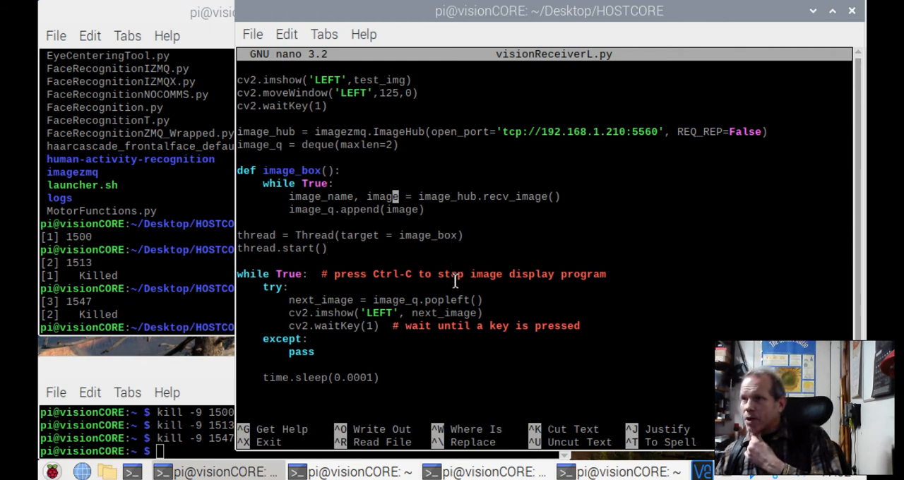
{"action": "mouse_move", "coordinate": [387, 154]}
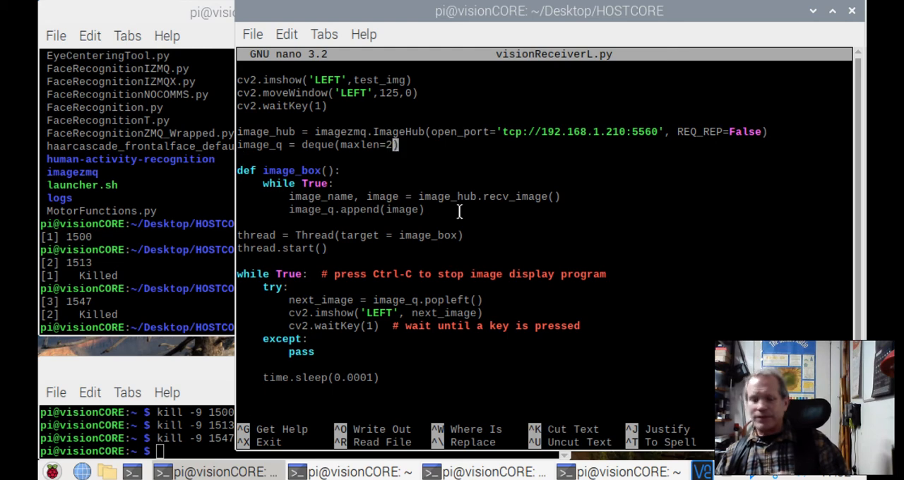
Change deque(maxlen=2) to maxlen=5 for the image queue
{"action": "key", "text": "BackSpace"}
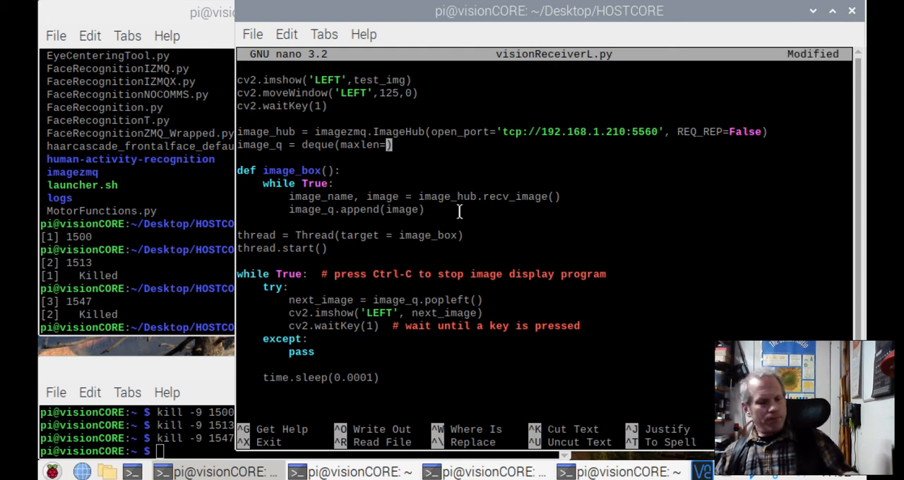
{"action": "type", "text": "5"}
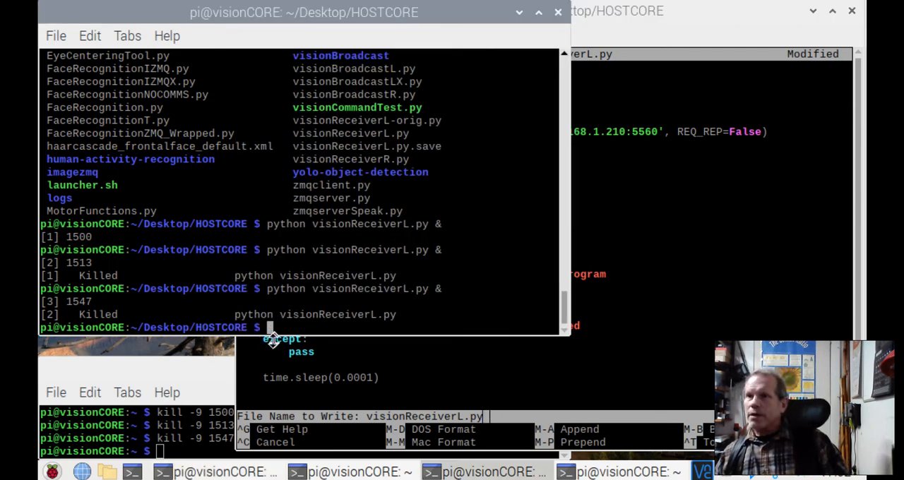
Relaunch visionReceiverL.py in the background as process 1561, then kill -9 1561
{"action": "type", "text": "python visionReceiverL.py &"}
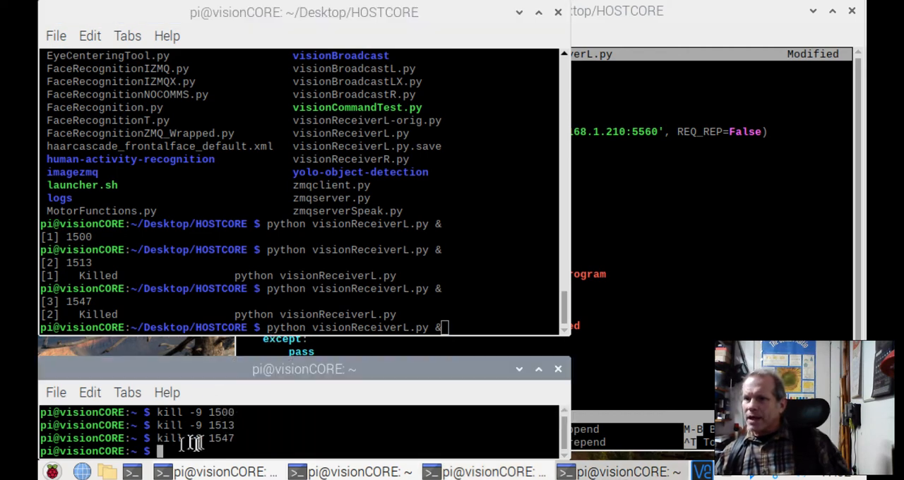
{"action": "type", "text": "kill"}
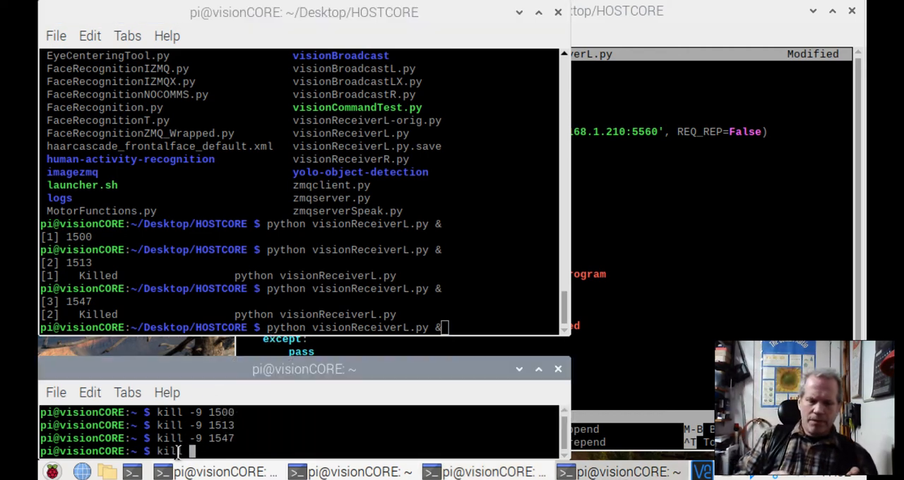
{"action": "type", "text": "-9"}
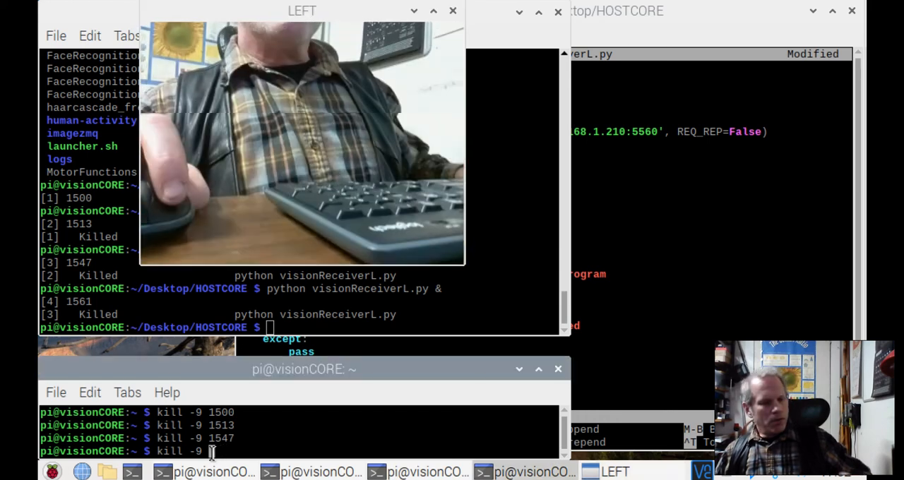
{"action": "type", "text": "1561"}
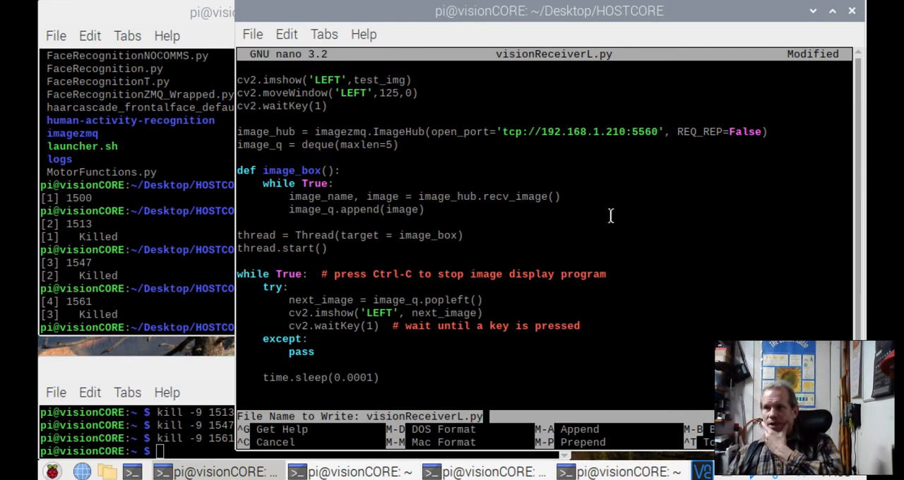
{"action": "mouse_move", "coordinate": [559, 215]}
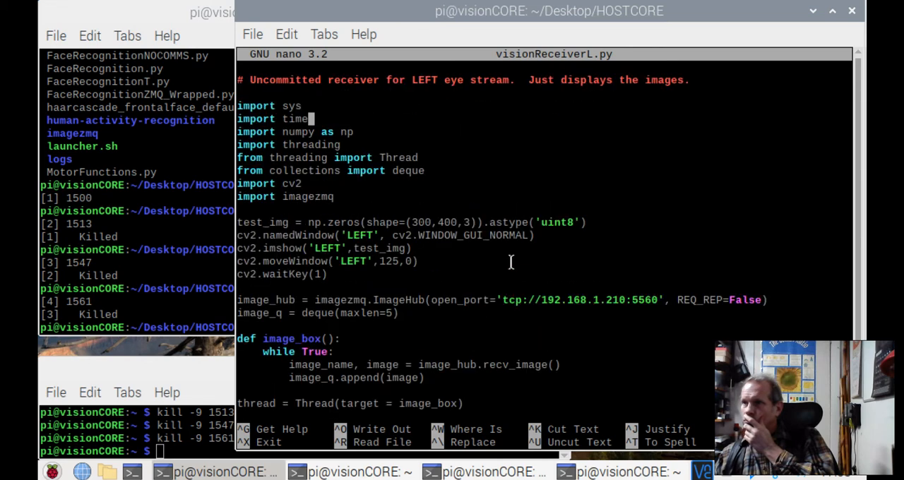
Look through the saved script with queue length 5 before returning to the terminal
{"action": "scroll", "scroll_direction": "down", "scroll_amount": 3}
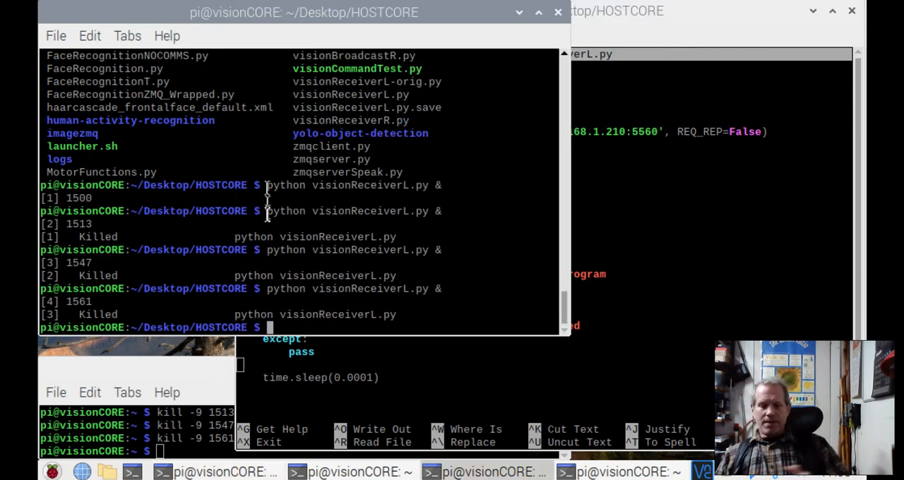
Relaunch visionReceiverL.py in the background as process 1574, watch the LEFT feed, then kill it
{"action": "type", "text": "python visionReceiverL.py &"}
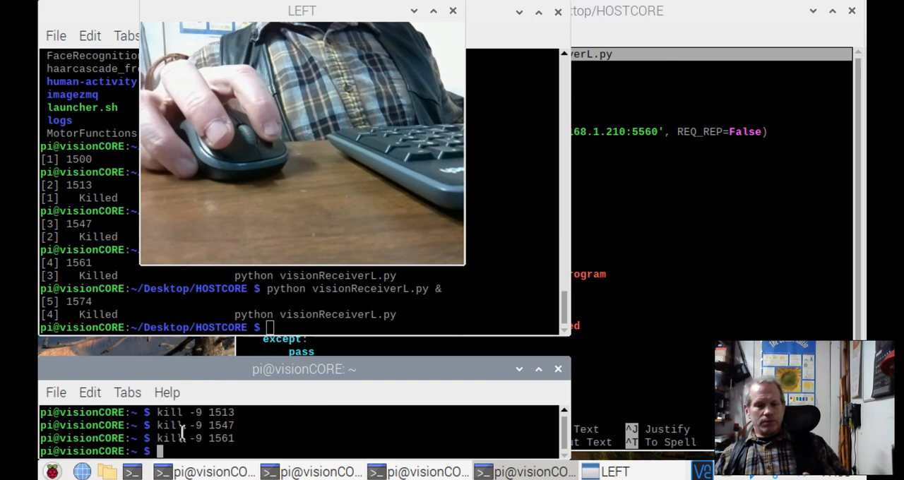
{"action": "type", "text": "kill -9 1574"}
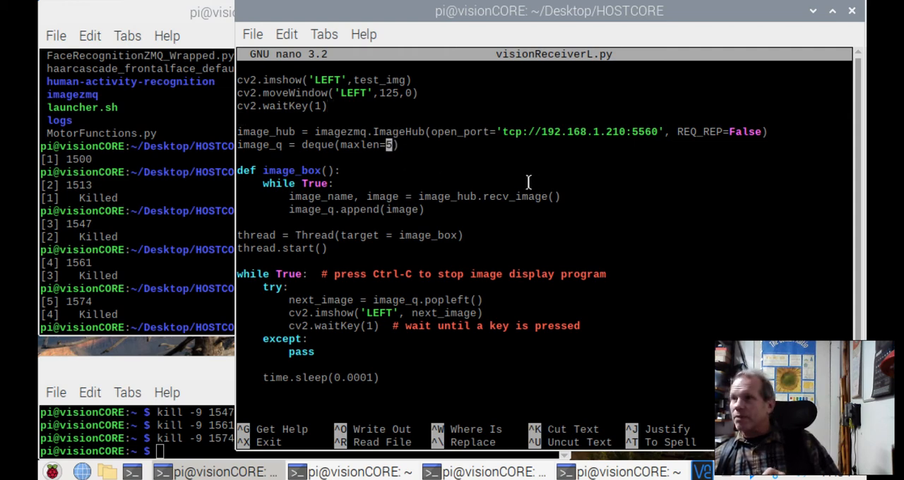
Set maxlen=25 and time.sleep(0.0005), then write out visionReceiverL.py
{"action": "type", "text": "2"}
{"action": "left_click", "coordinate": [545, 377]}
{"action": "type", "text": "5"}
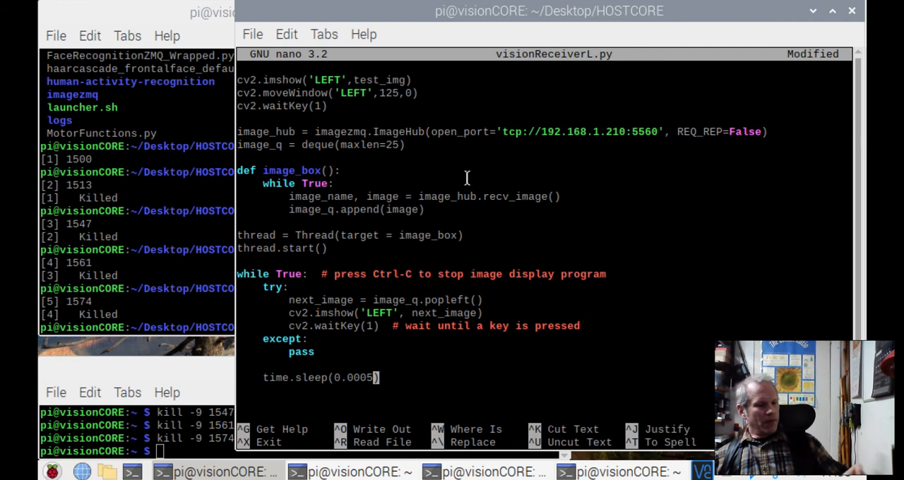
{"action": "key", "text": "ctrl+o"}
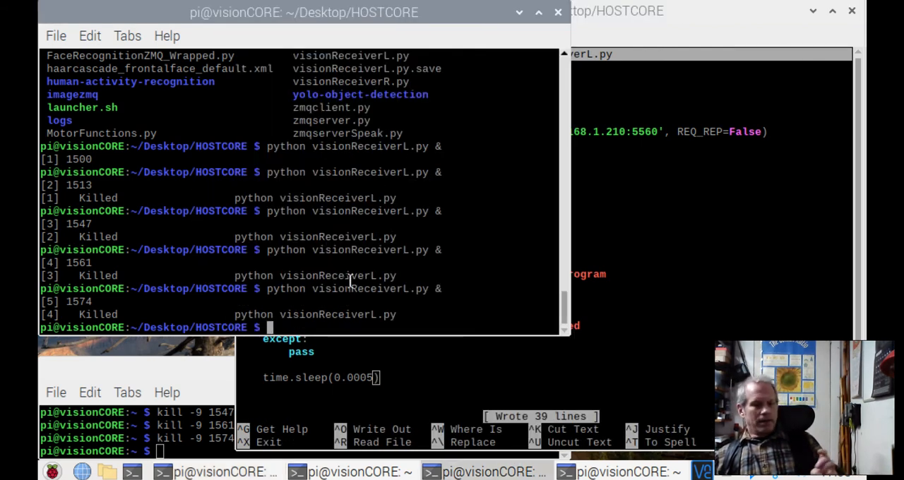
Relaunch the updated visionReceiverL.py in the background as process 1590 to test the delay
{"action": "type", "text": "python visionReceiverL.py &"}
{"action": "left_click", "coordinate": [137, 451]}
{"action": "type", "text": "kill -9 1590"}
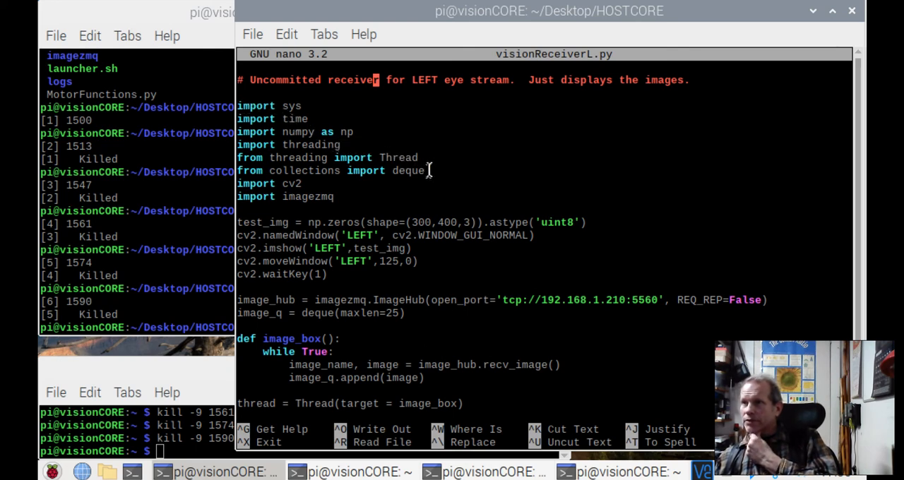
{"action": "left_click_drag", "start_coordinate": [237, 133], "coordinate": [431, 170]}
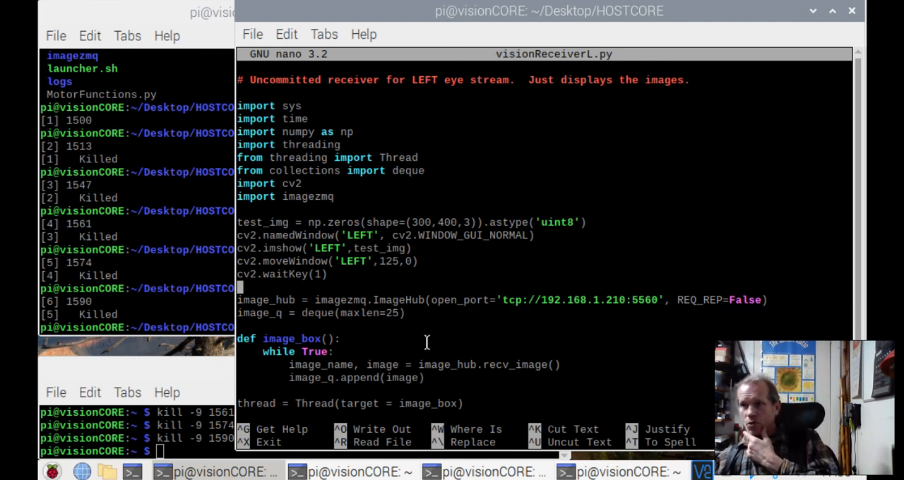
{"action": "scroll", "scroll_direction": "down", "scroll_amount": 3}
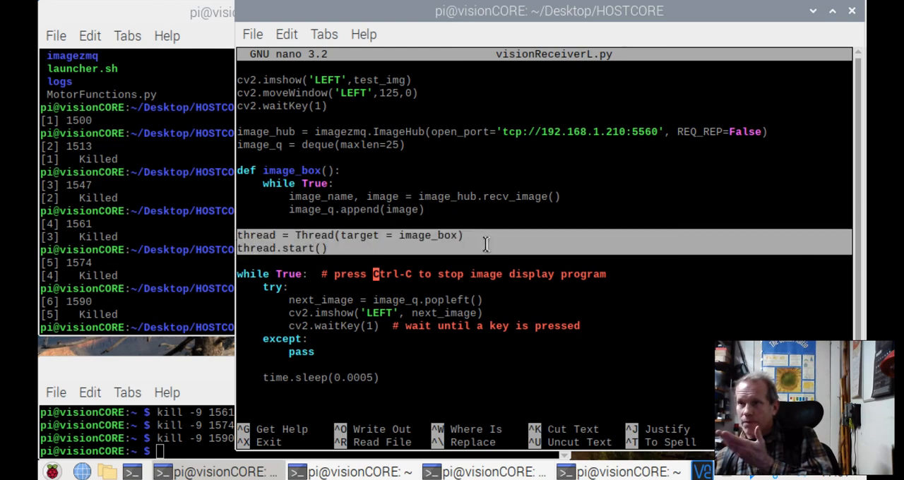
{"action": "mouse_move", "coordinate": [501, 256]}
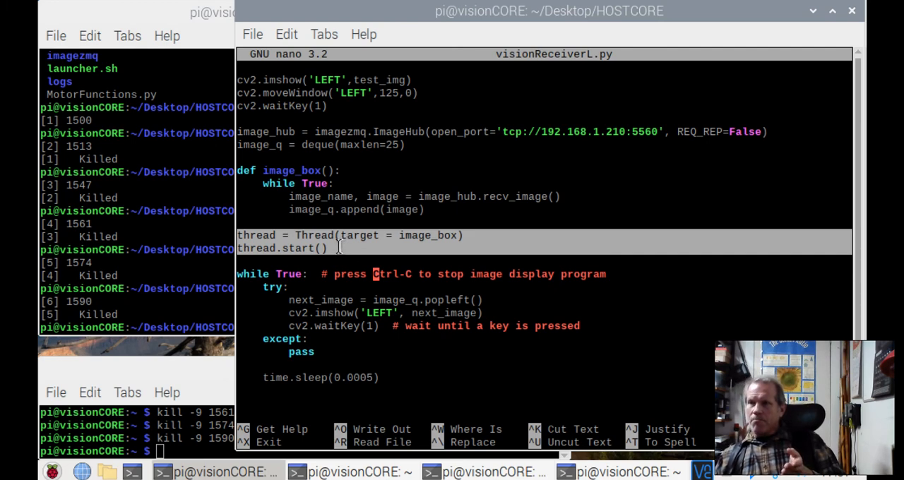
{"action": "mouse_move", "coordinate": [325, 233]}
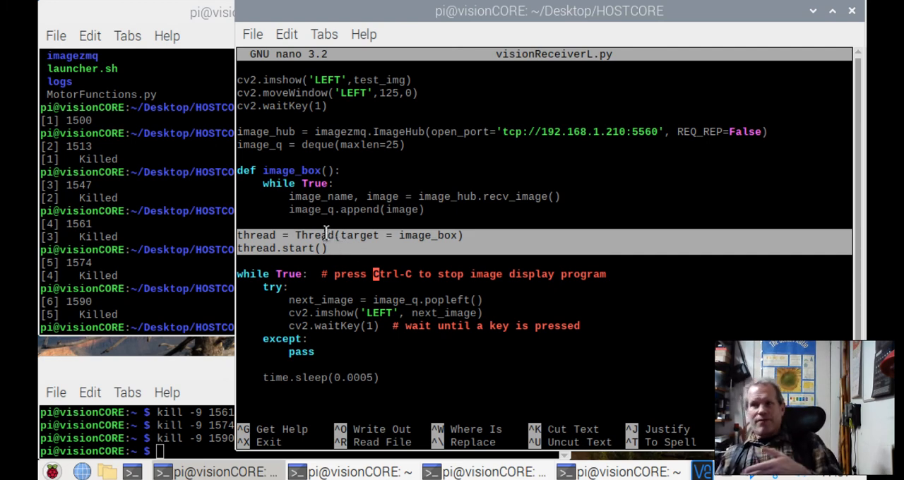